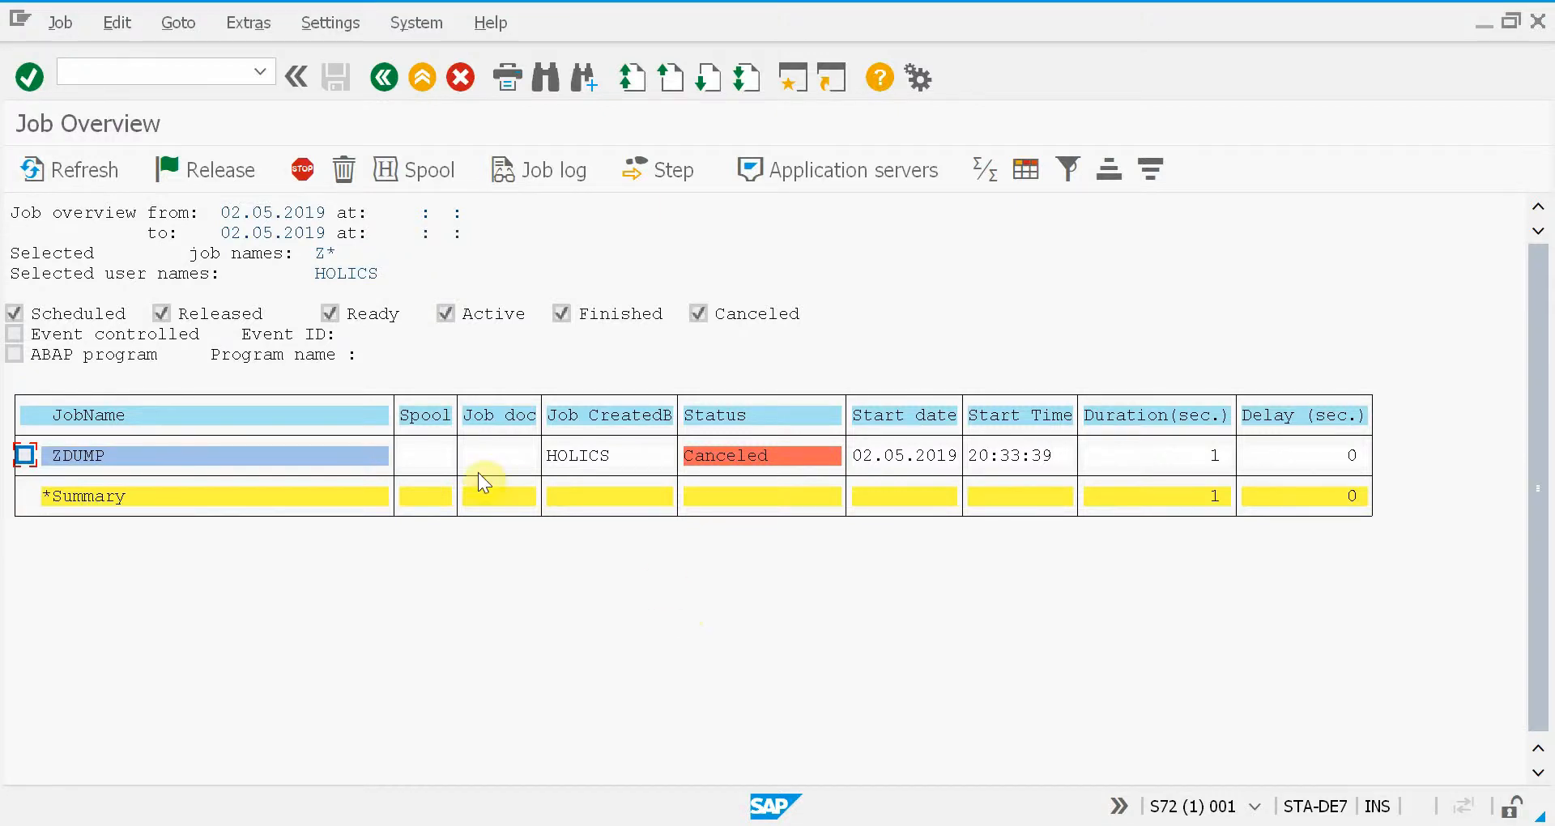
mouse_move(78, 463)
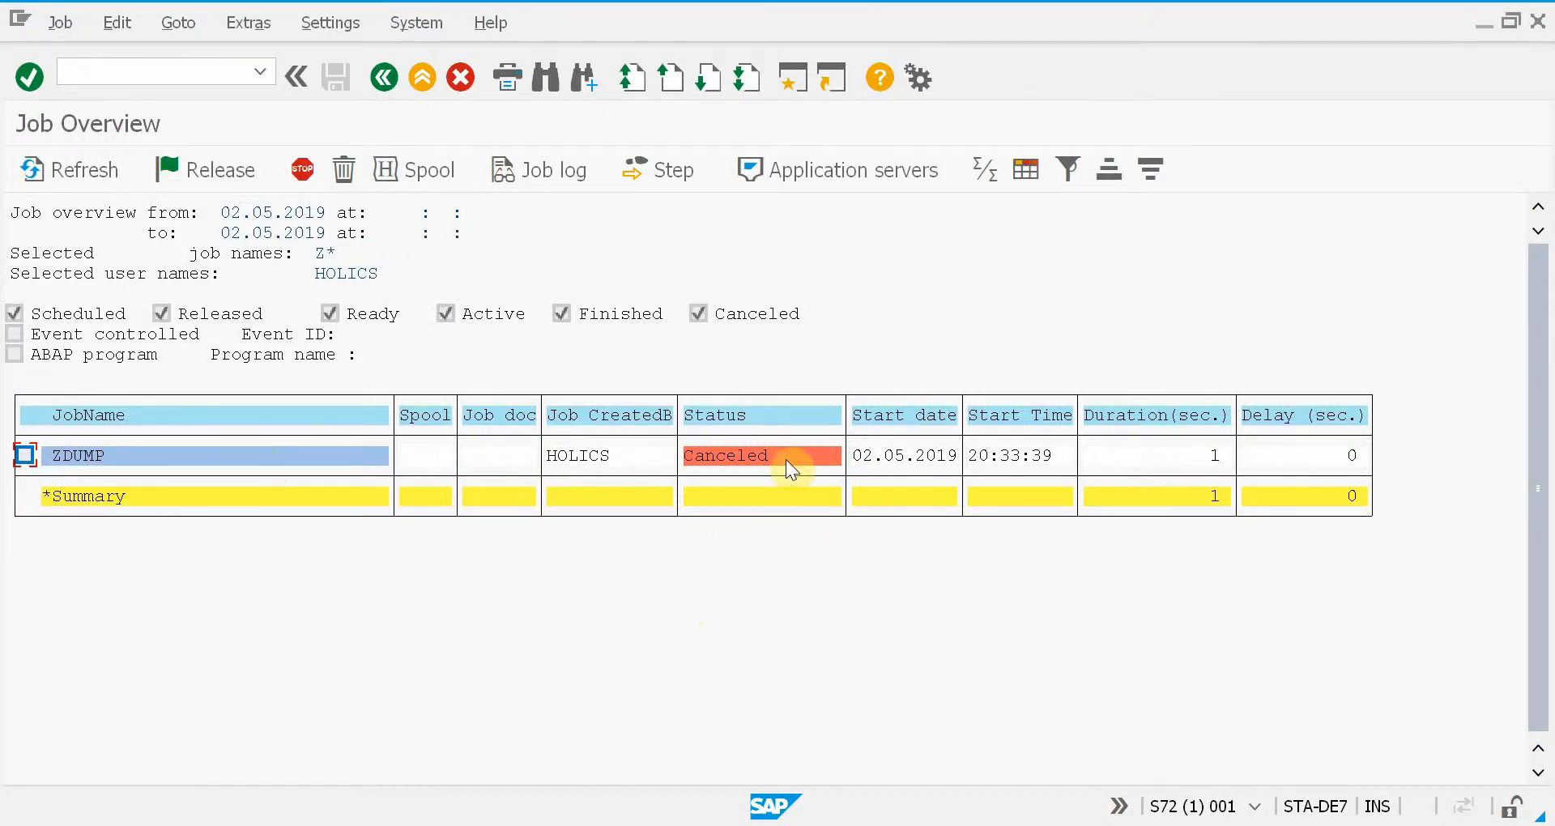
- Switch to the SAP session with the failed-job monitor selection screen
key("Alt+Tab")
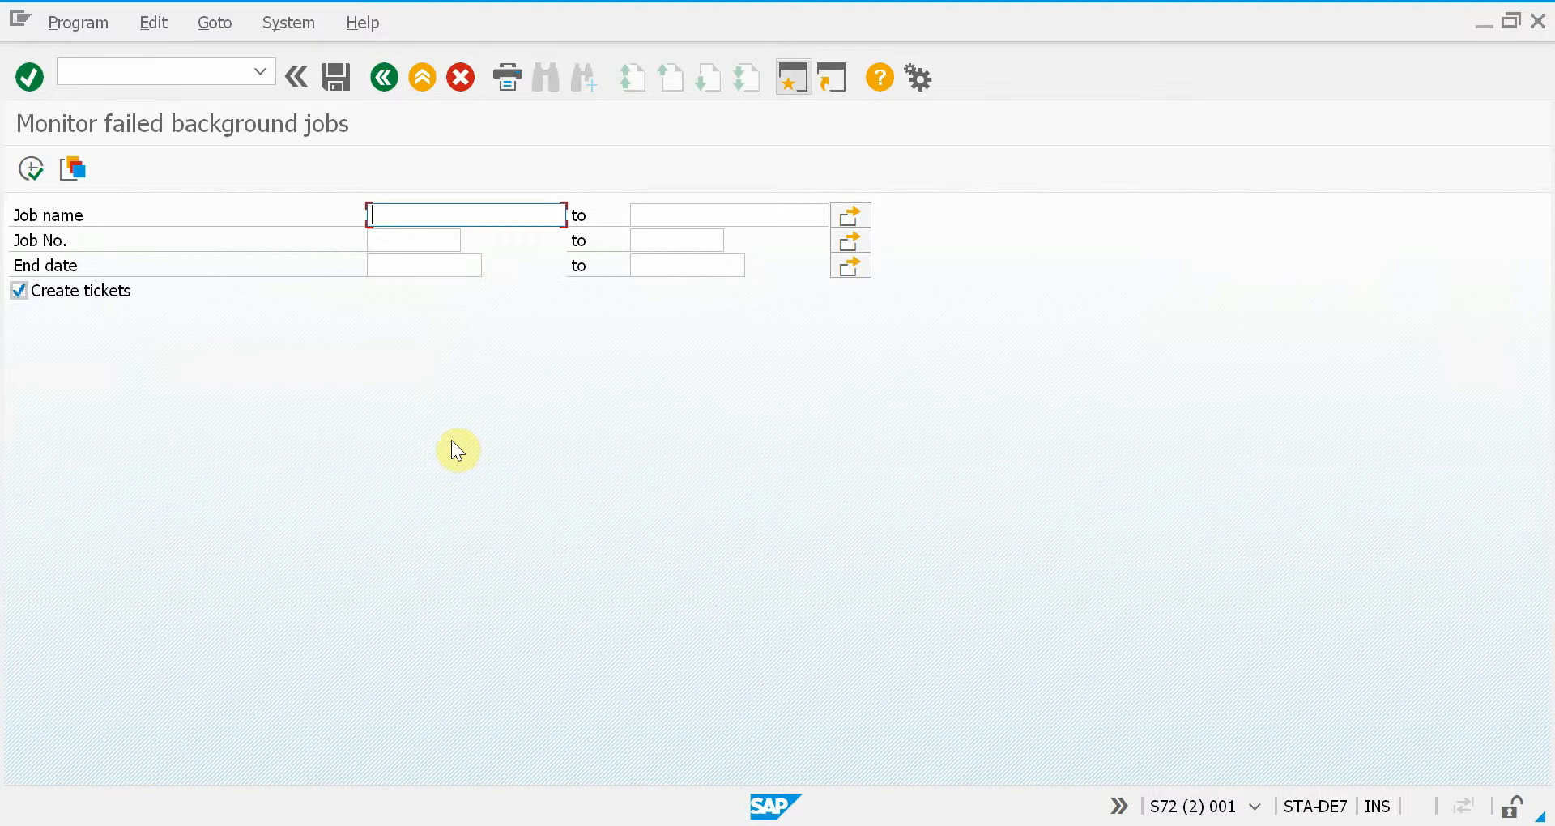
- Limit Job name to z* and start saving the selection as a variant
type("z*")
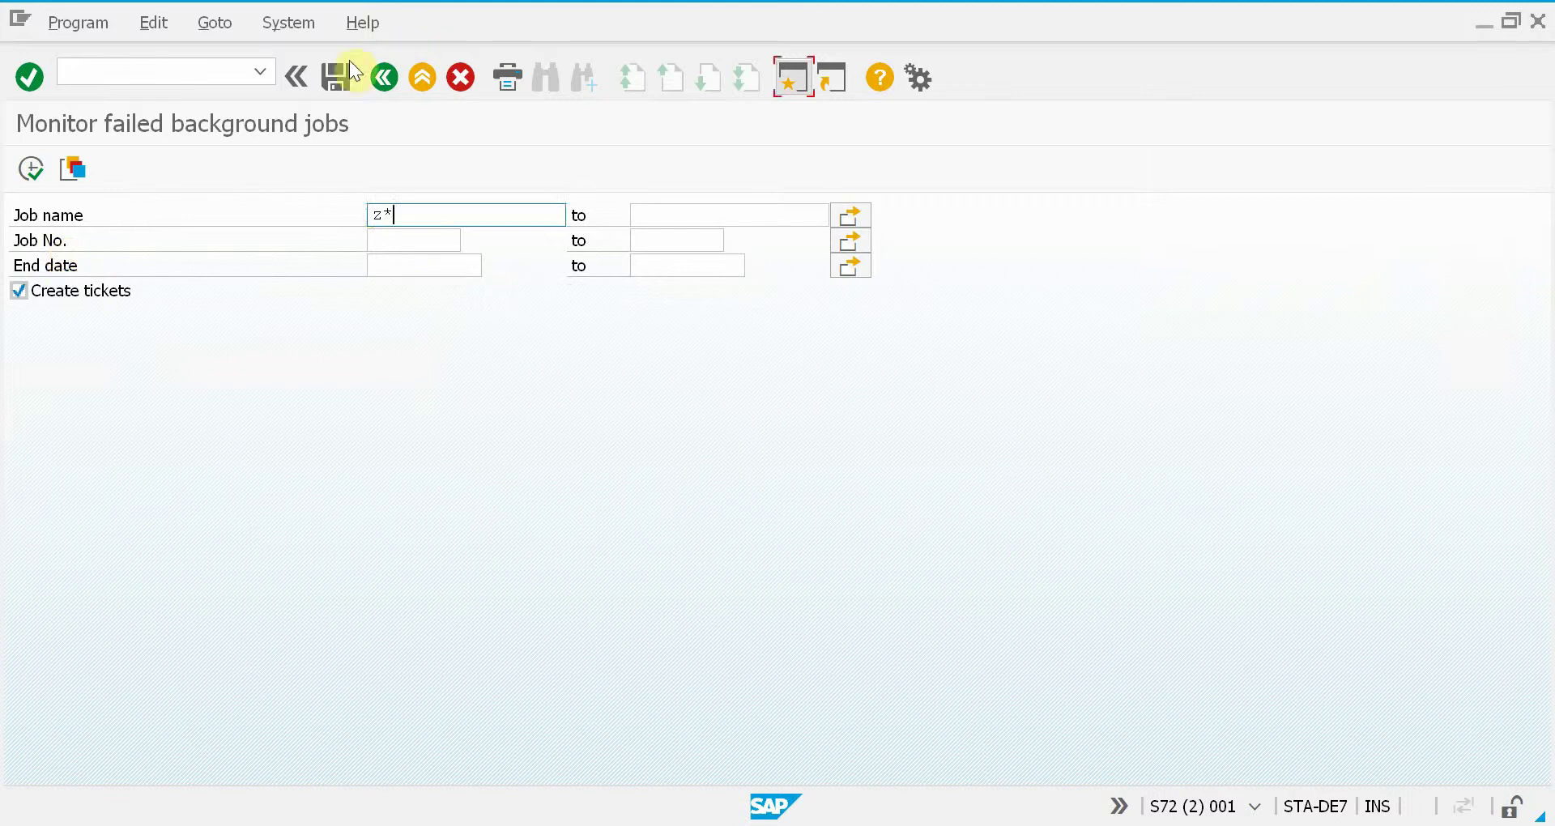
mouse_move(344, 79)
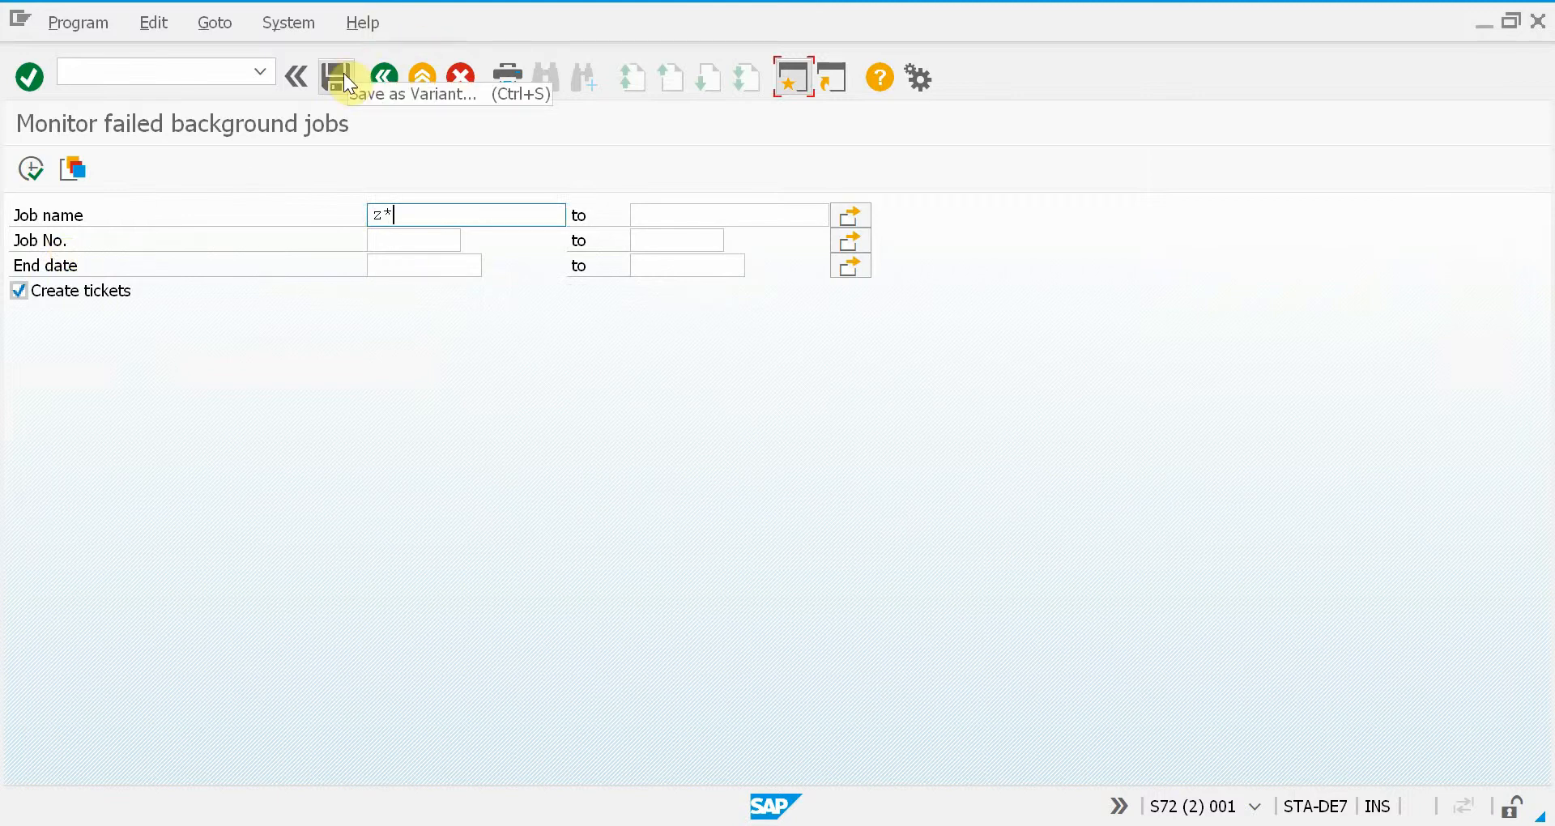
left_click(337, 74)
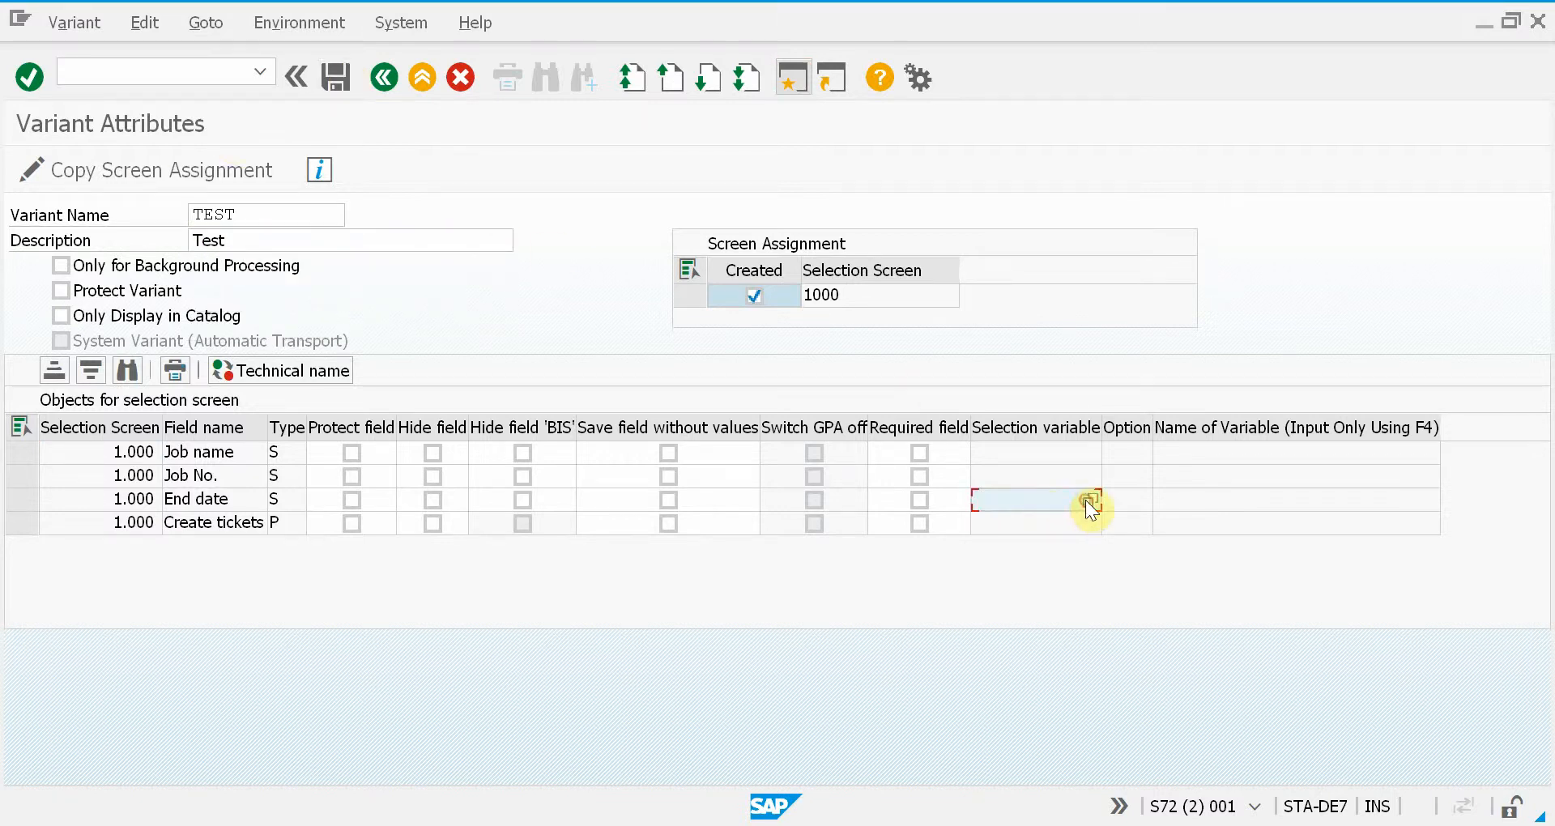
- Tie End date to selection variable D / Current Date and save, overwriting variant TEST
left_click(1087, 502)
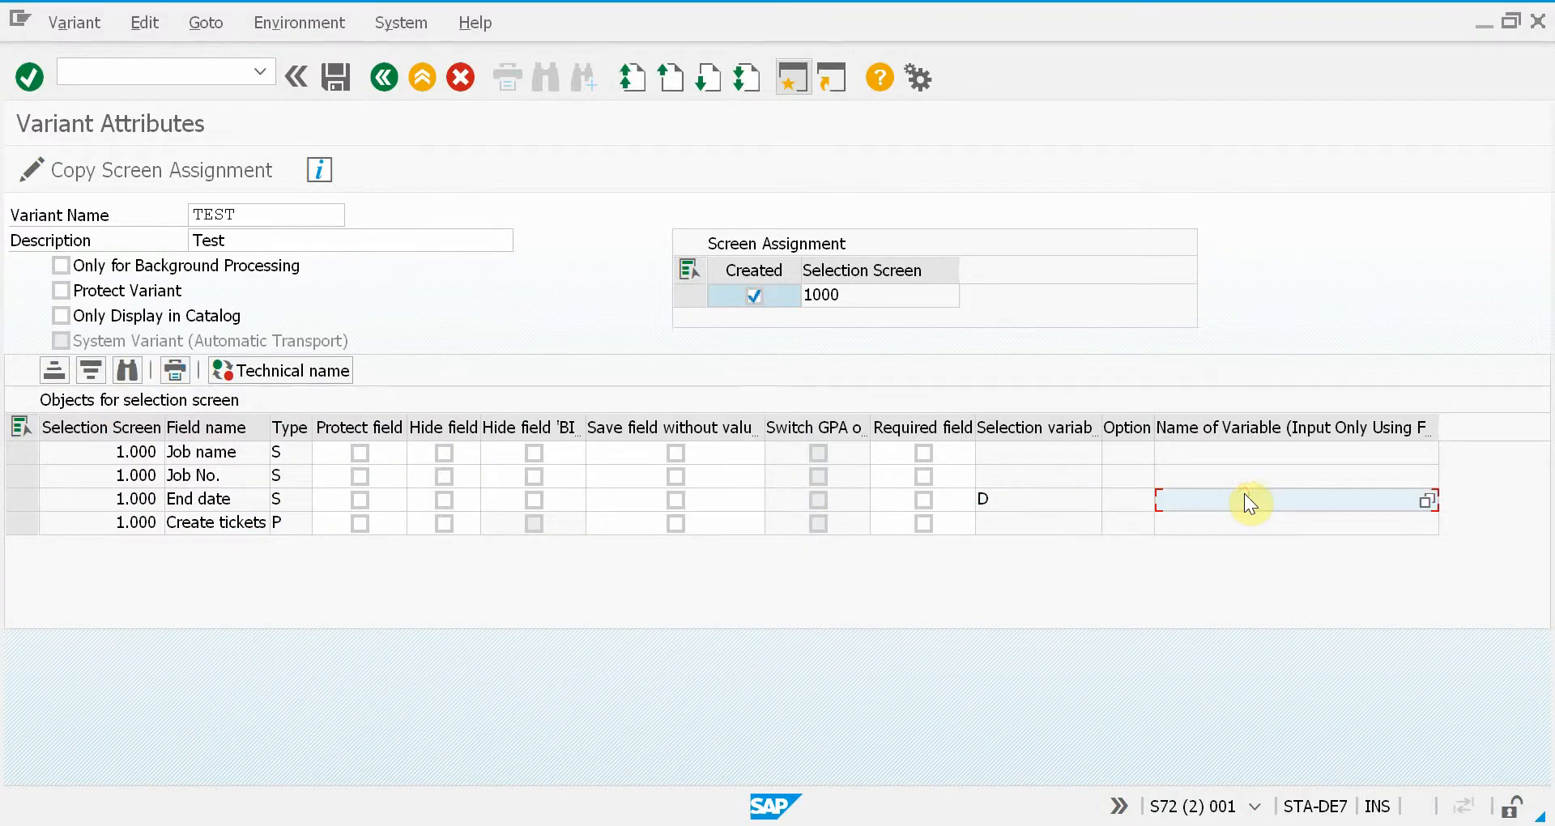
left_click(1426, 499)
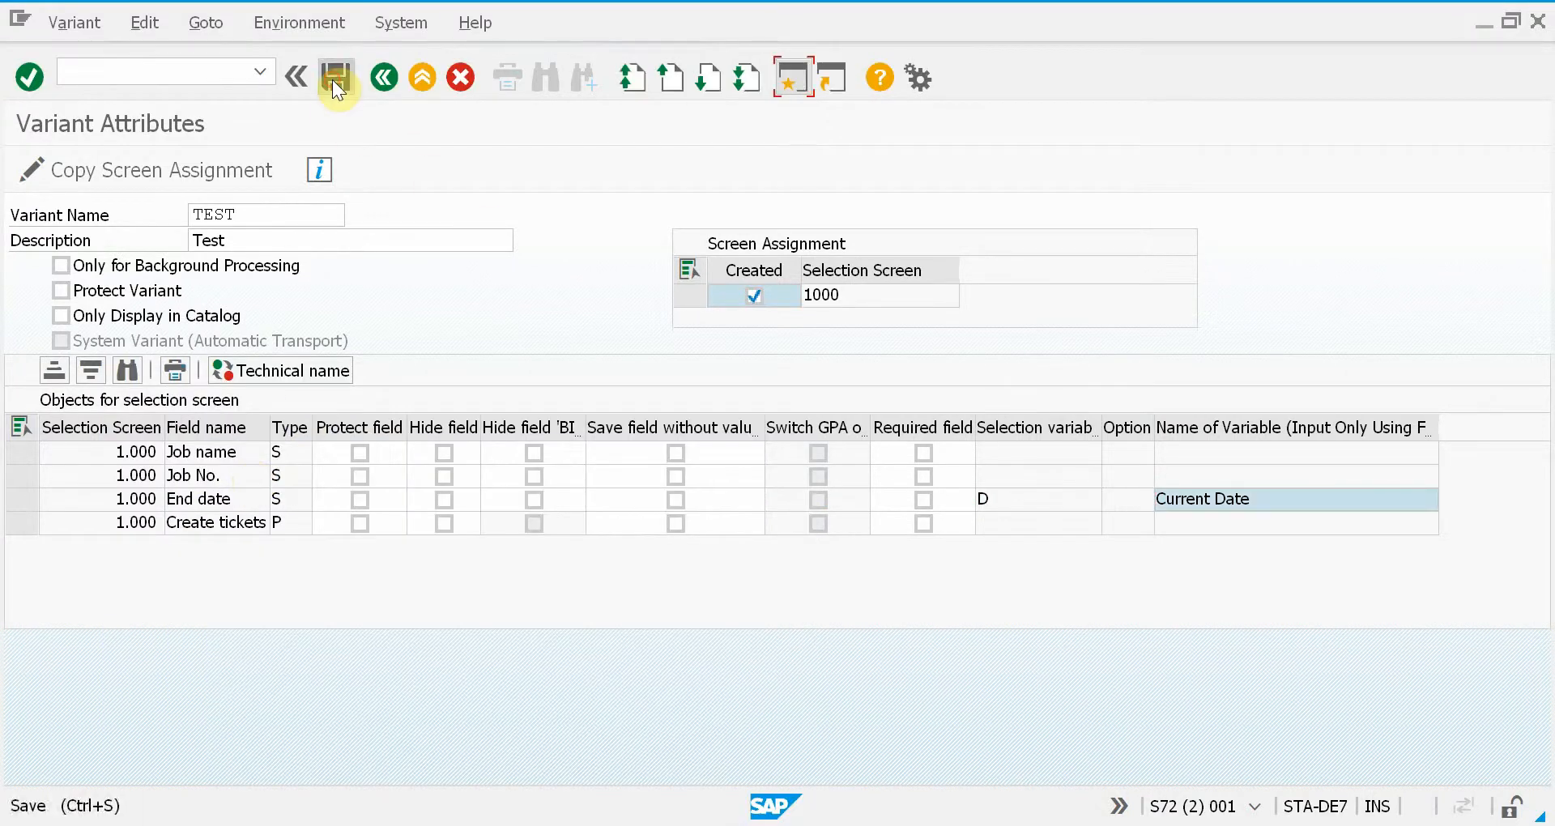
left_click(334, 75)
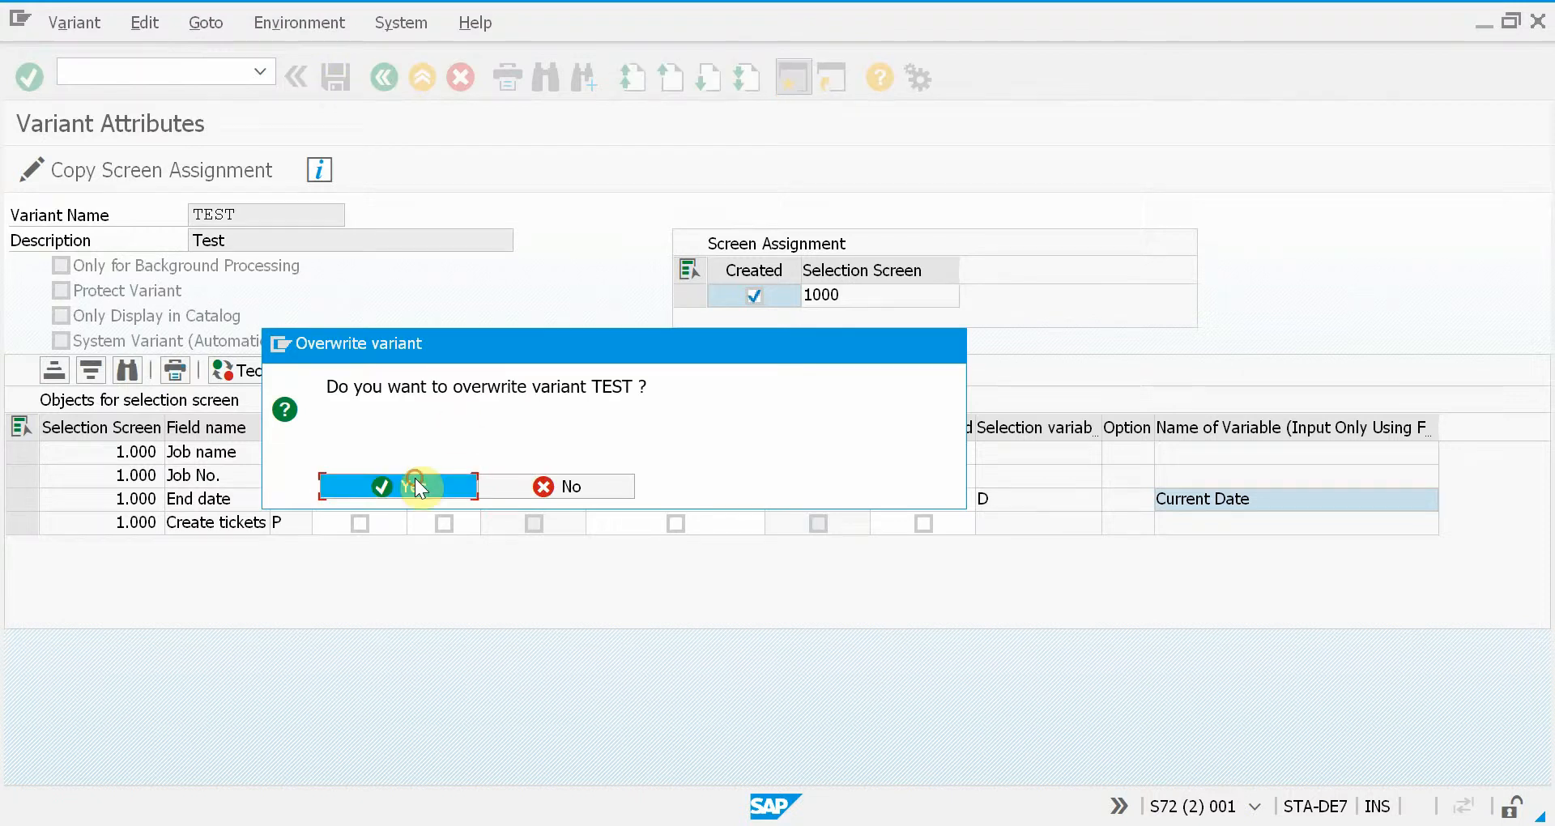
left_click(399, 486)
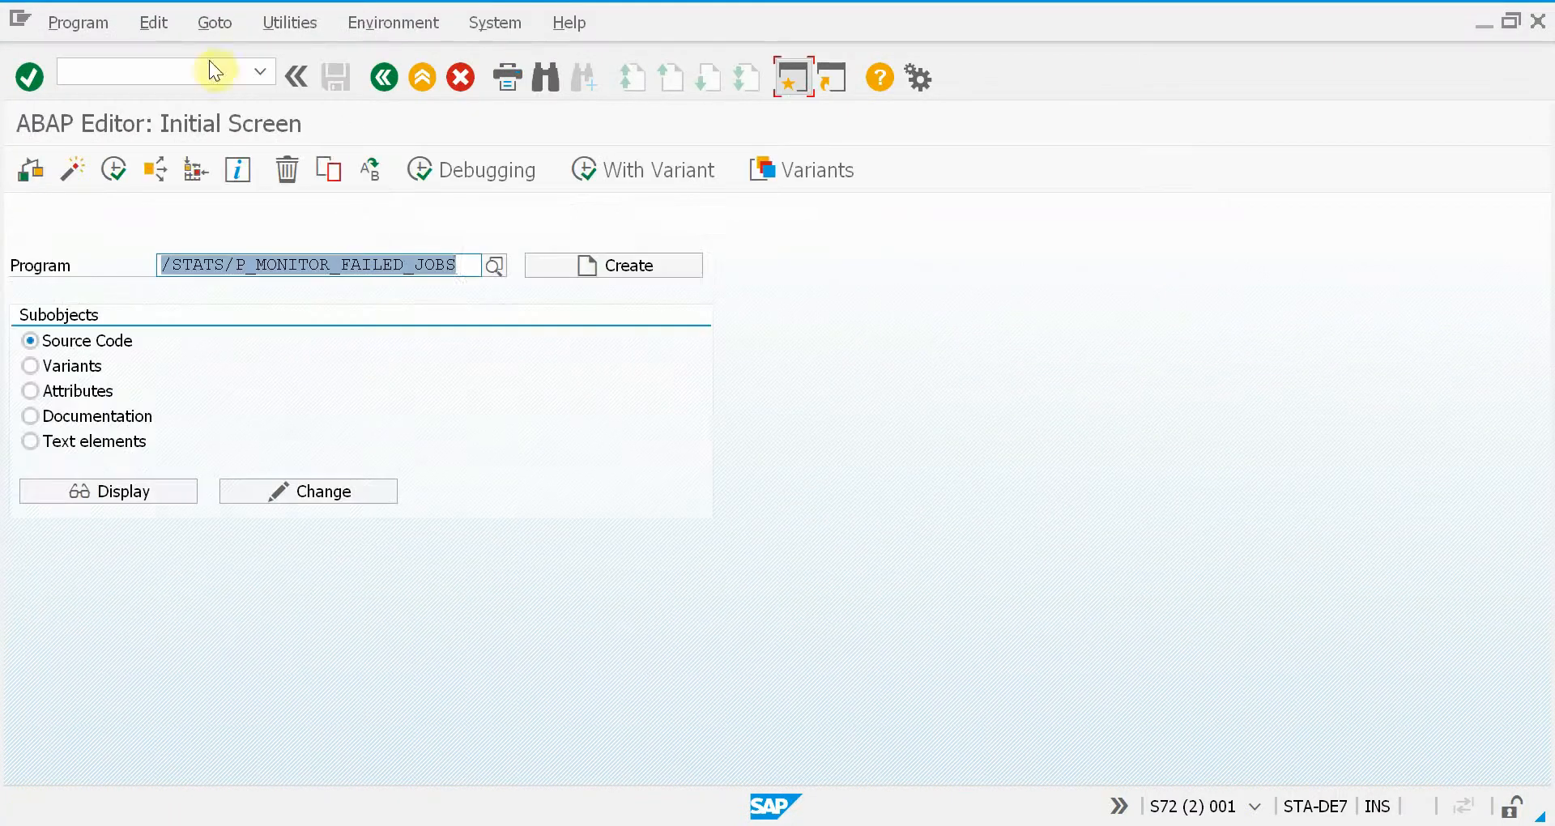
- Run the monitor program in the background via Program > Execute > Background with variant TEST
left_click(78, 23)
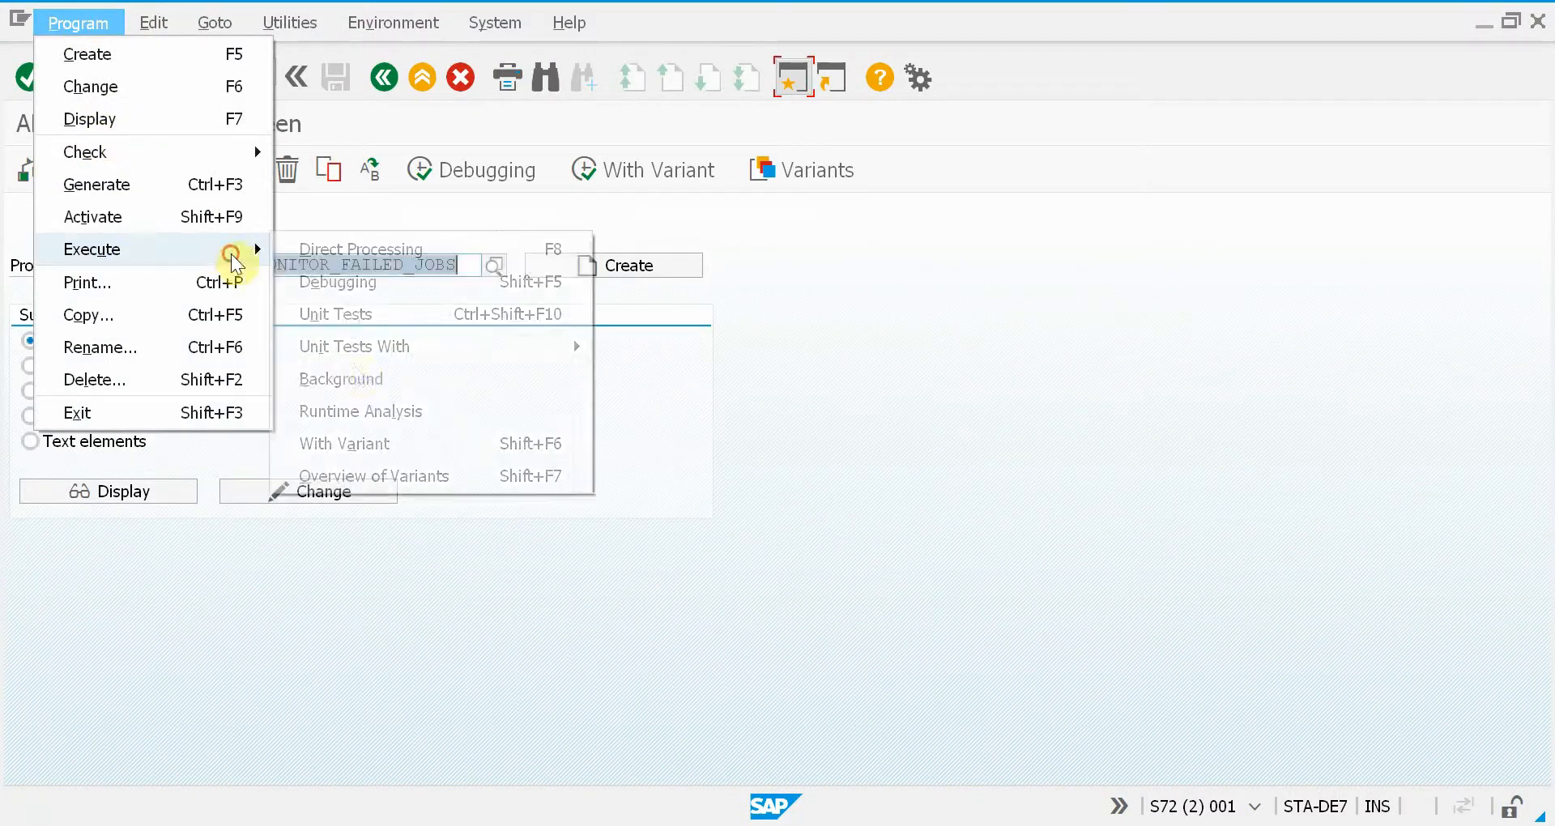
left_click(340, 379)
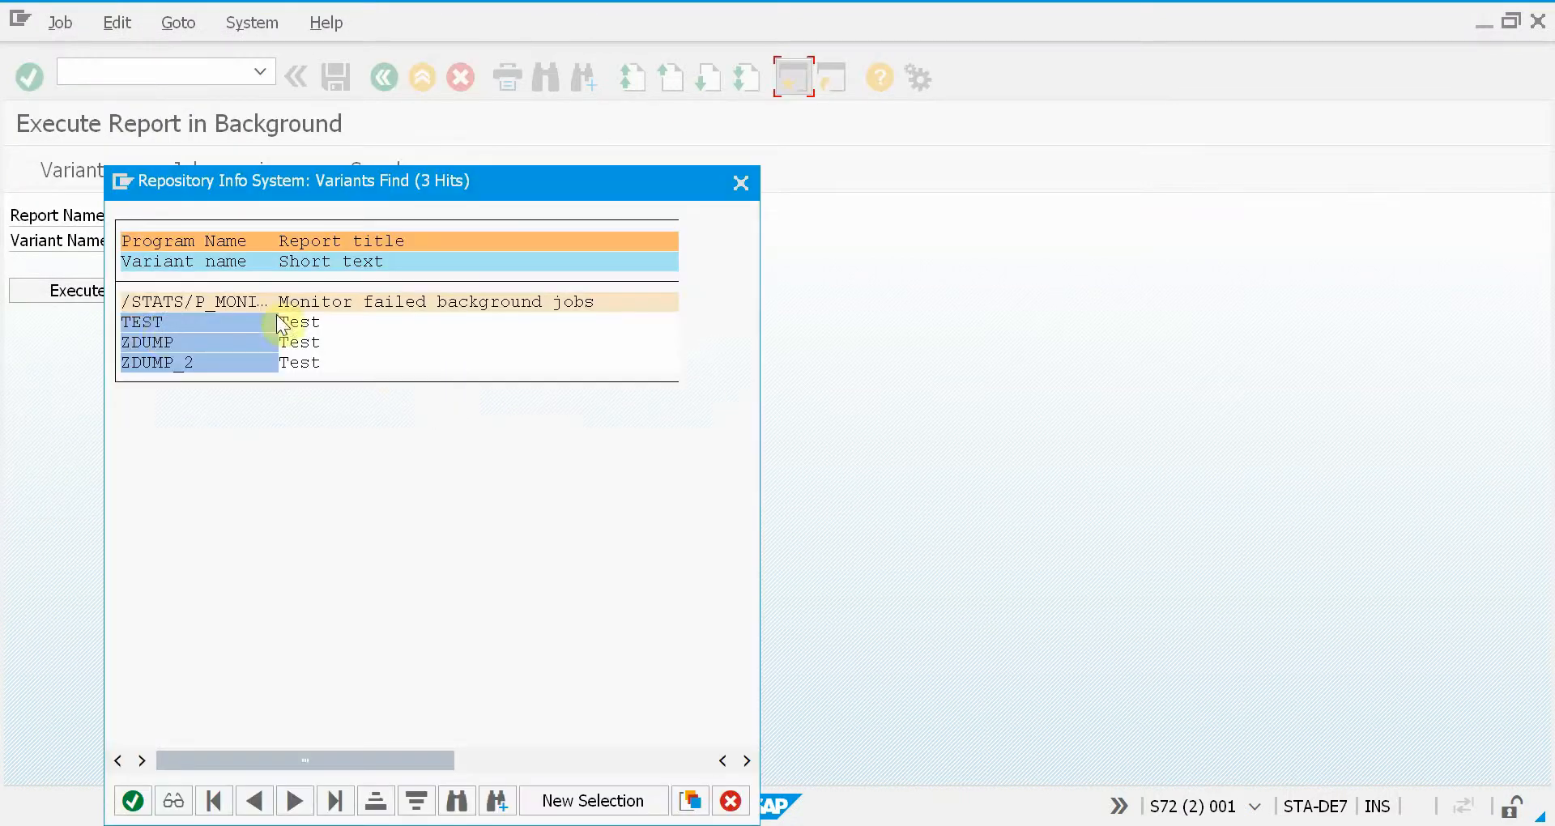
double_click(143, 322)
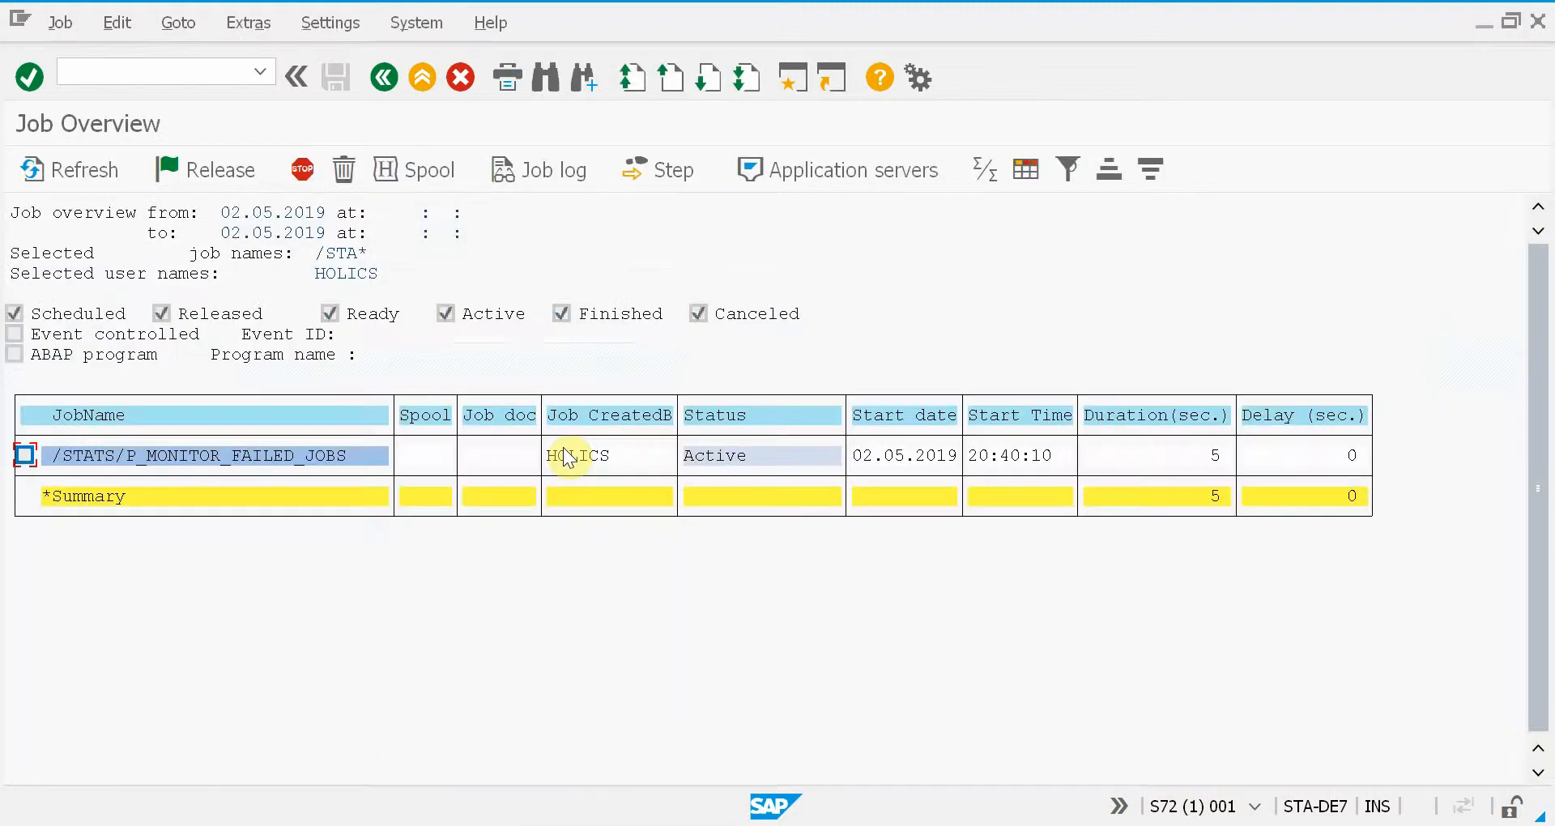
mouse_move(733, 464)
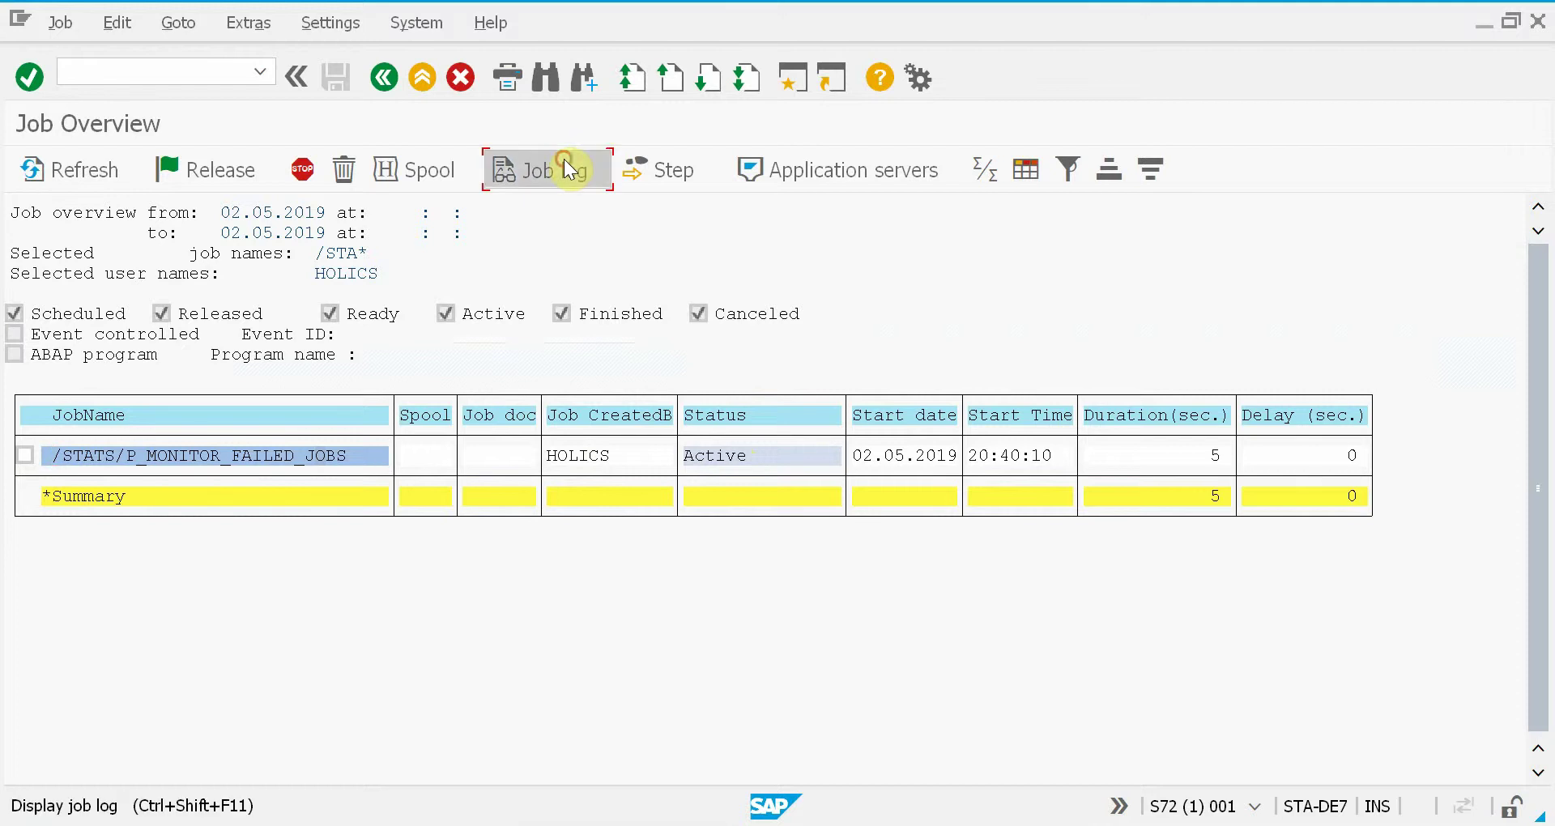
- Display the job log of the /STATS/P_MONITOR_FAILED_JOBS background job
left_click(545, 169)
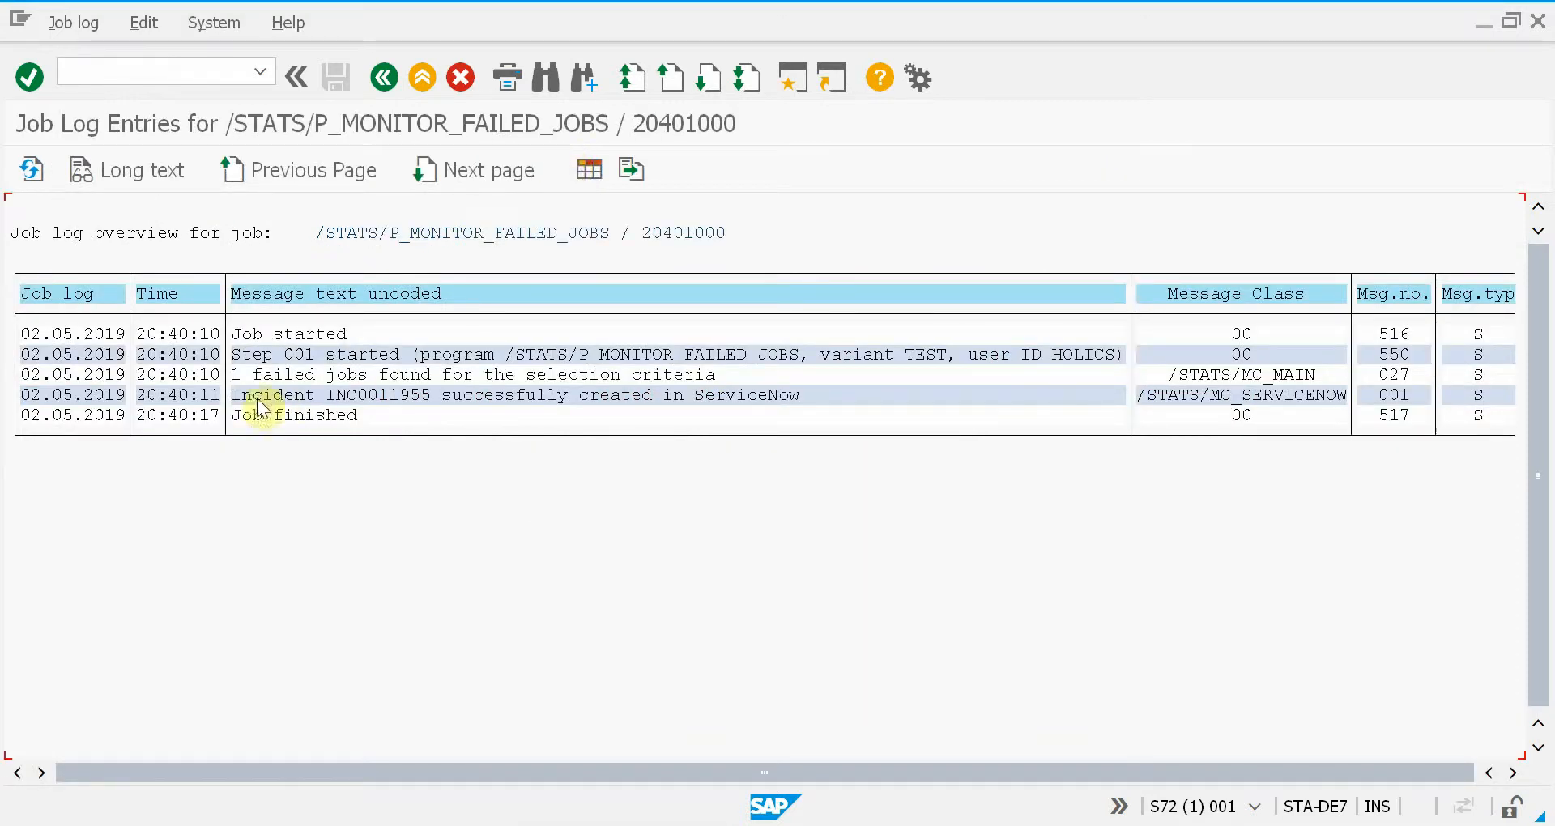
mouse_move(429, 376)
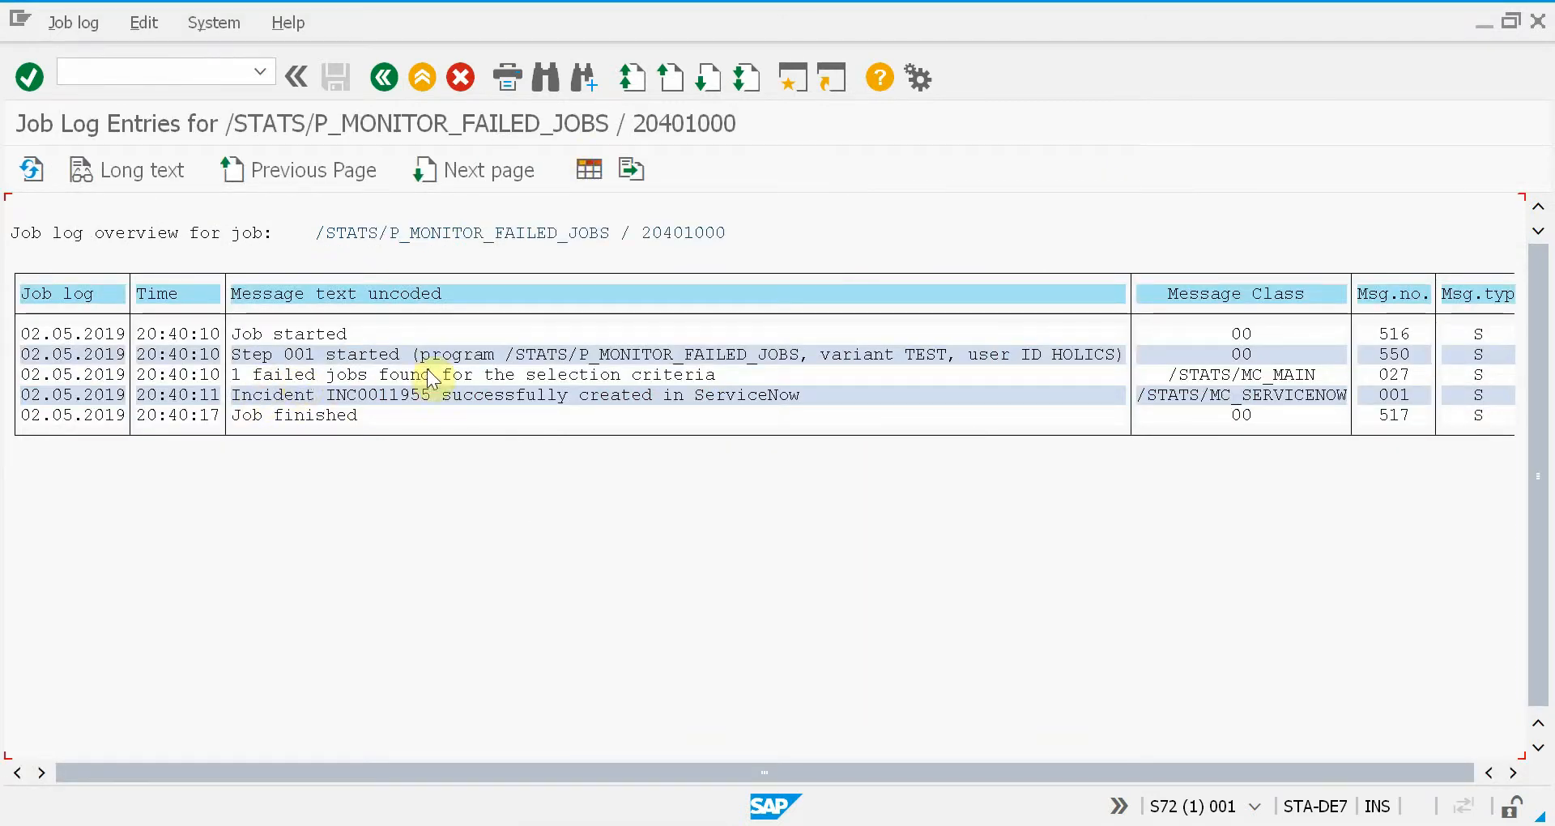
mouse_move(449, 411)
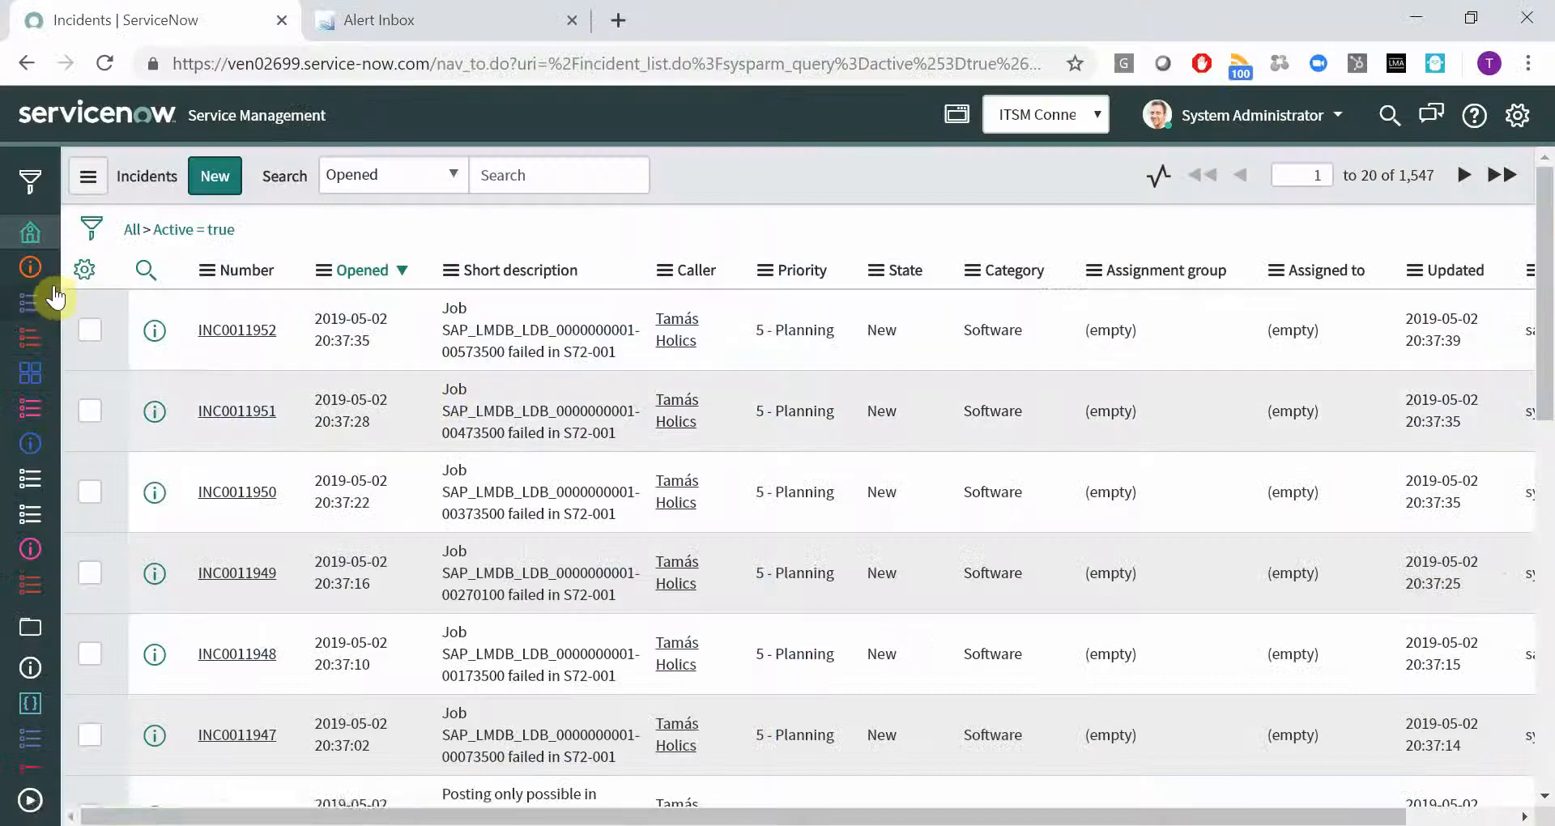
- Refresh the Incidents list and open incident INC0011955 for failed job ZDUMP
left_click(29, 337)
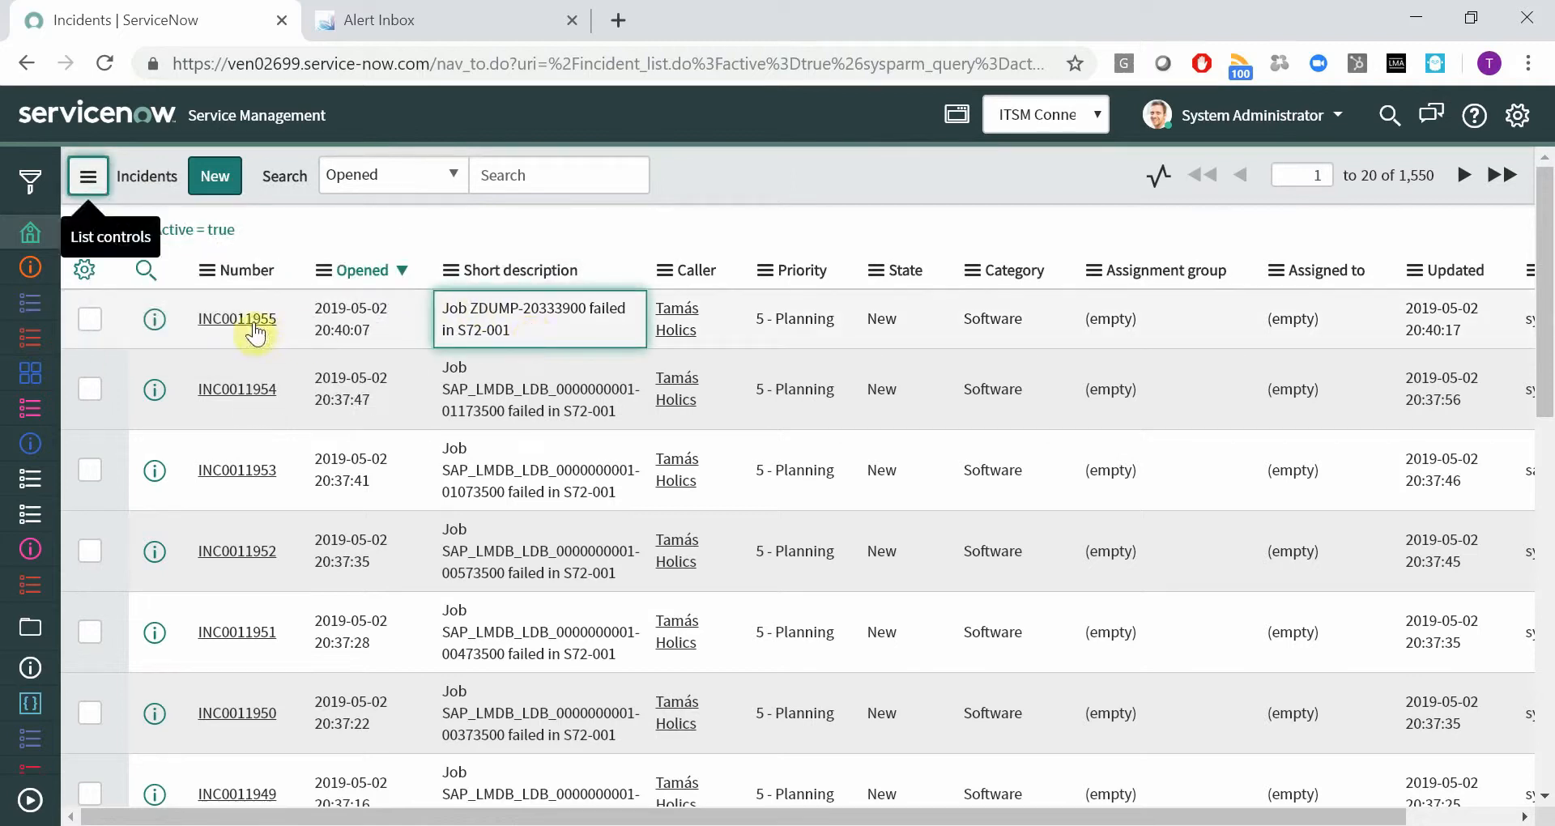
left_click(236, 319)
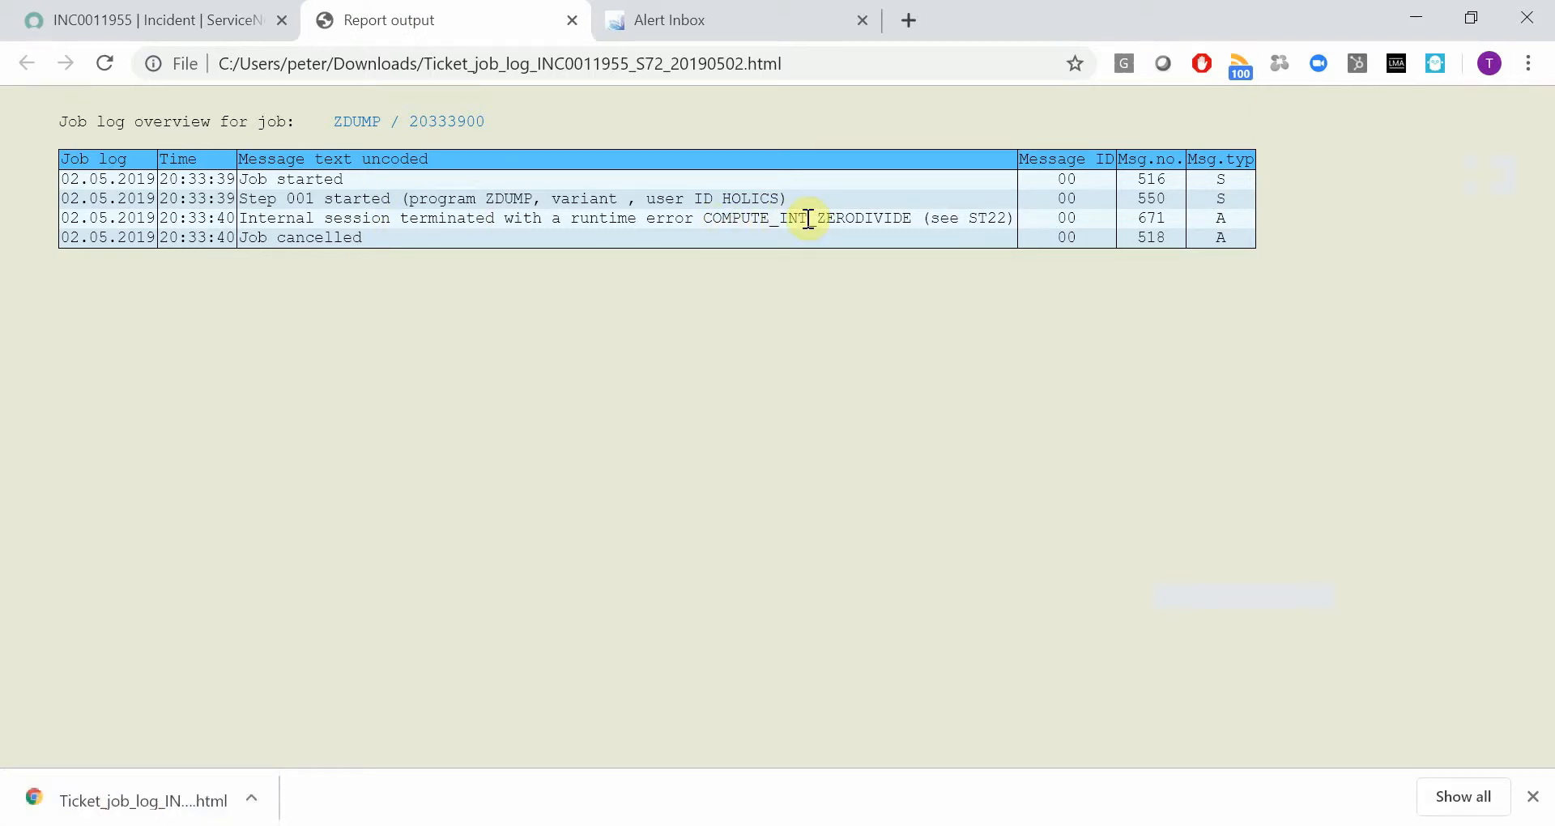
- Download the short dump zip from INC0011955, review its HTML divide-by-zero dump, and return to the incident
left_click(130, 21)
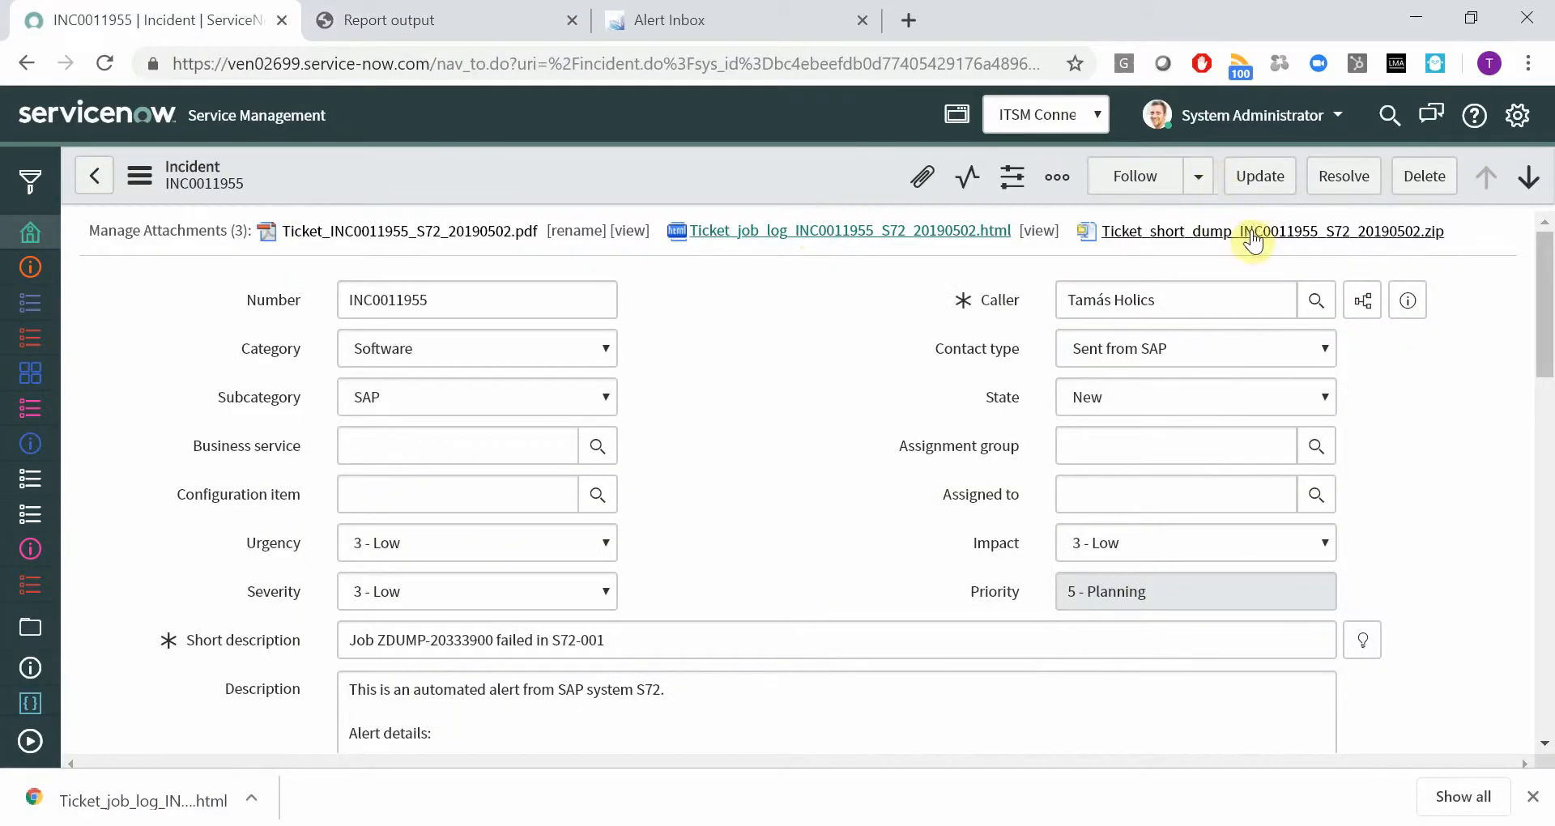
left_click(1255, 236)
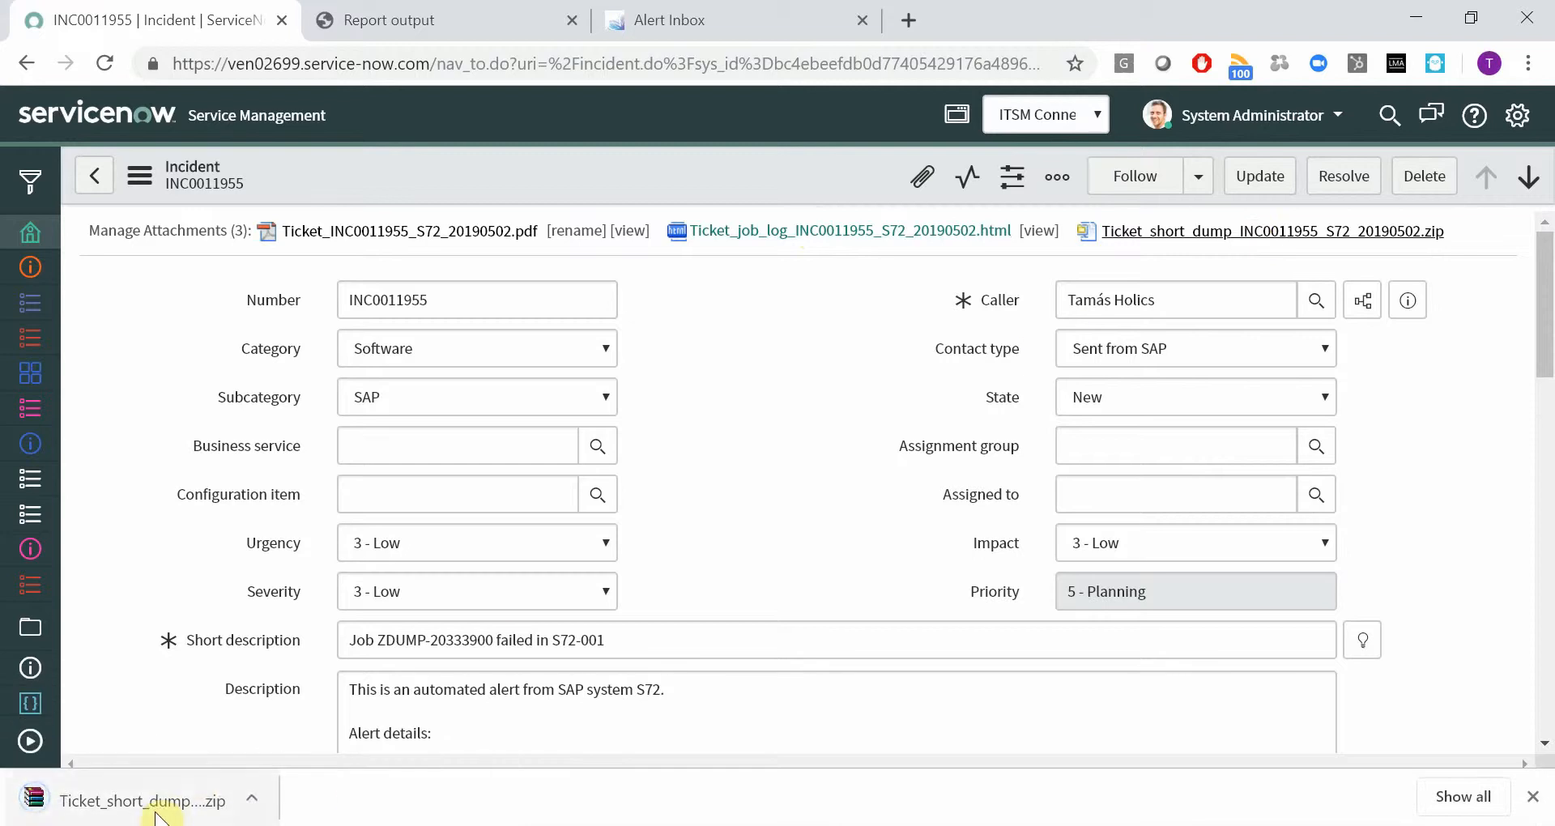
left_click(142, 800)
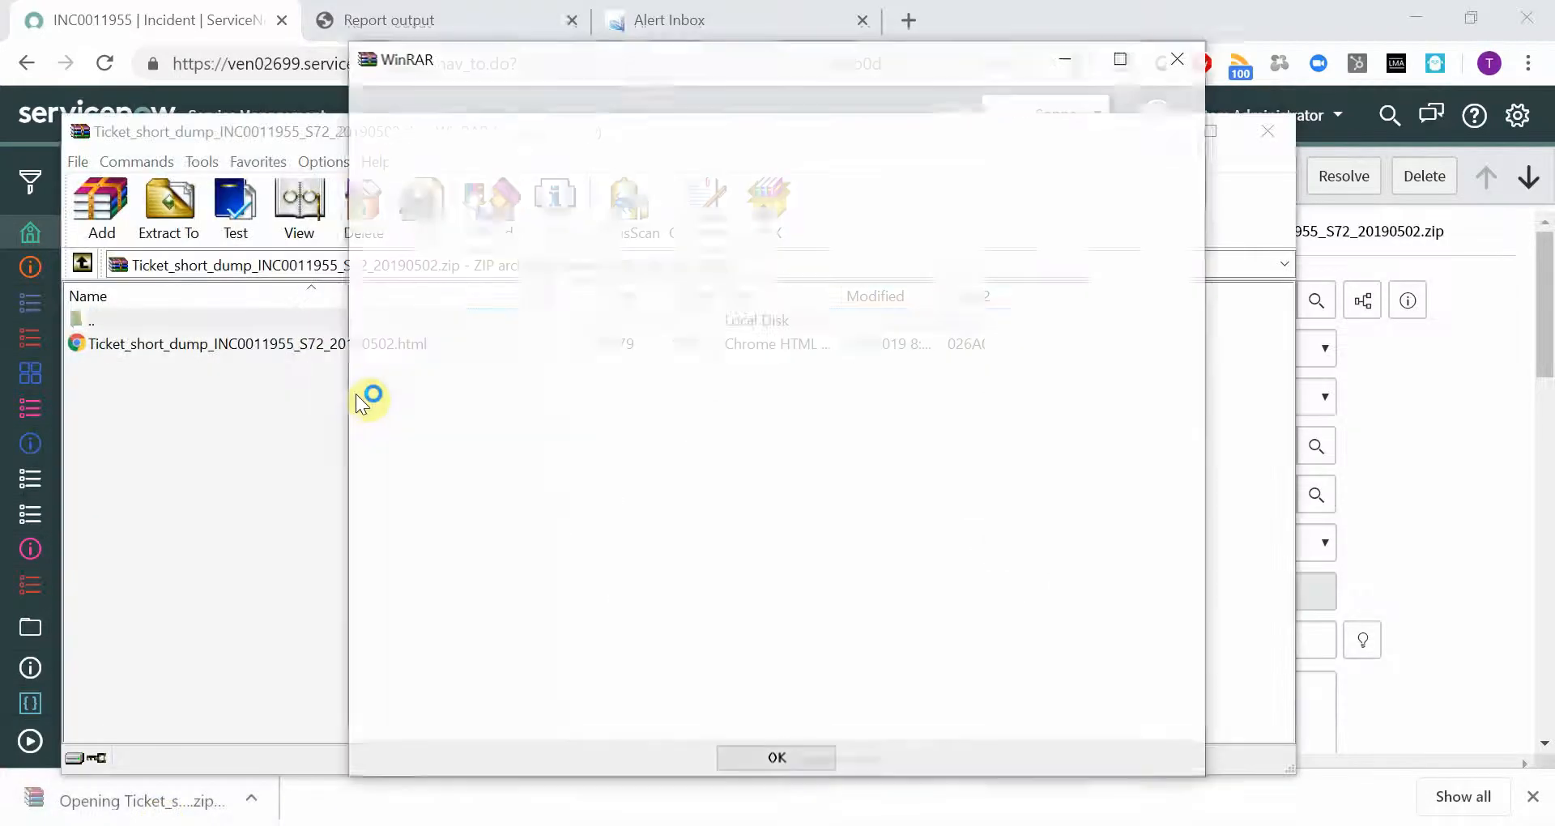
left_click(778, 758)
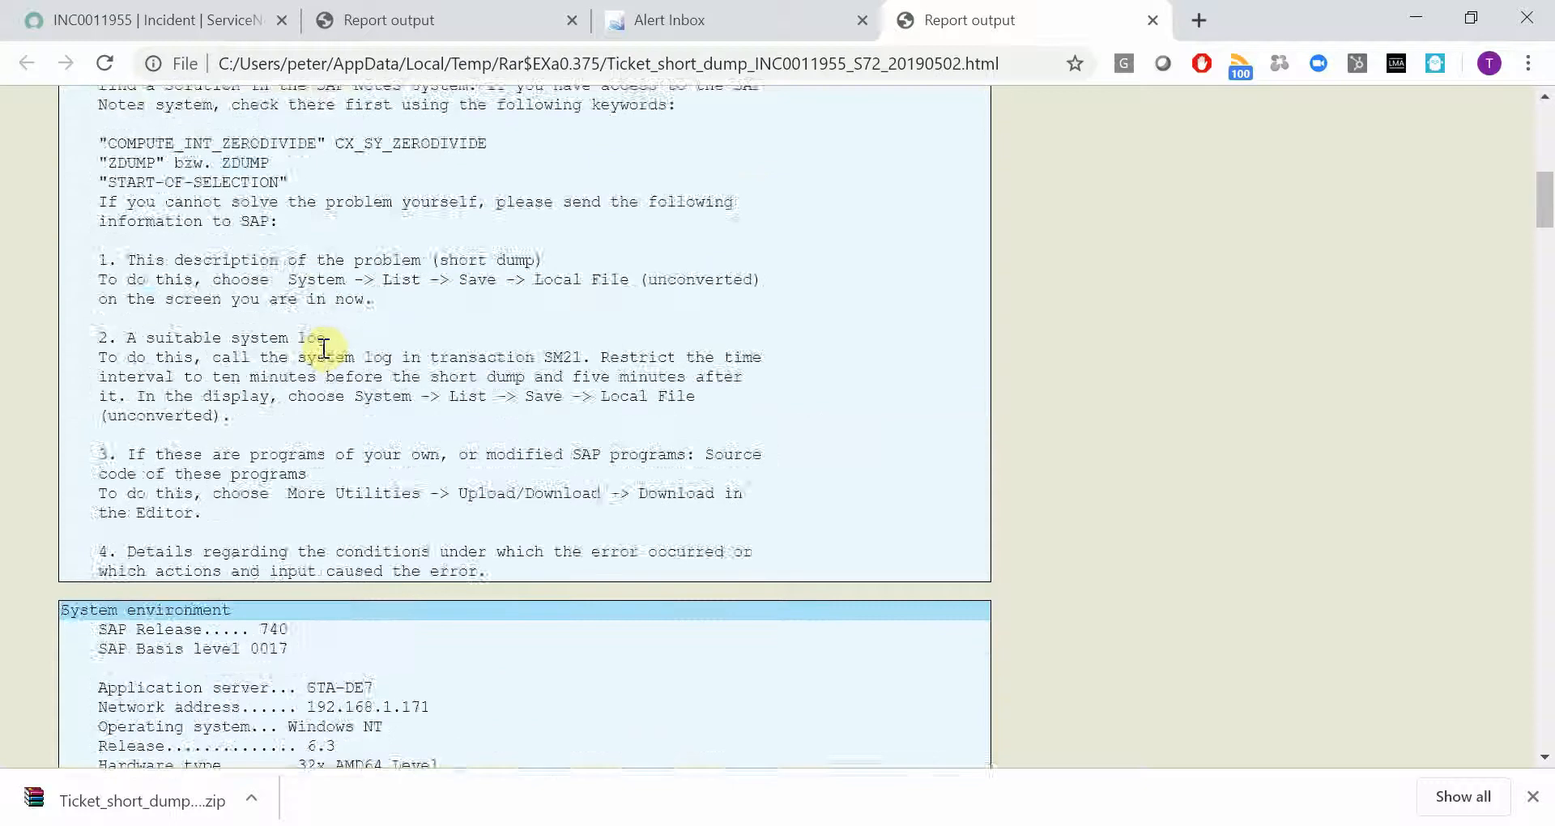
scroll("down", 3)
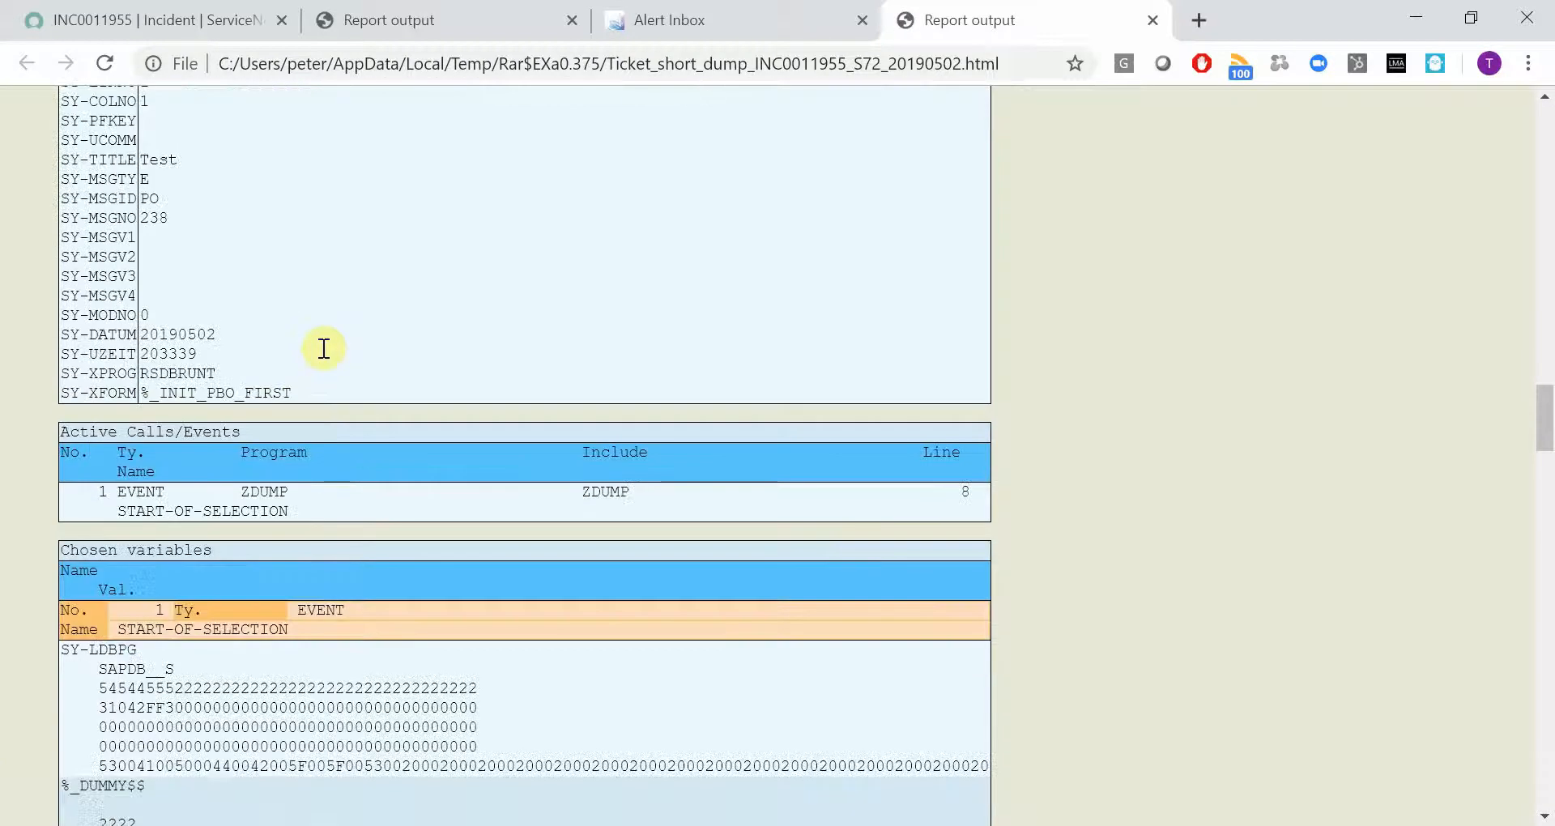
left_click(130, 20)
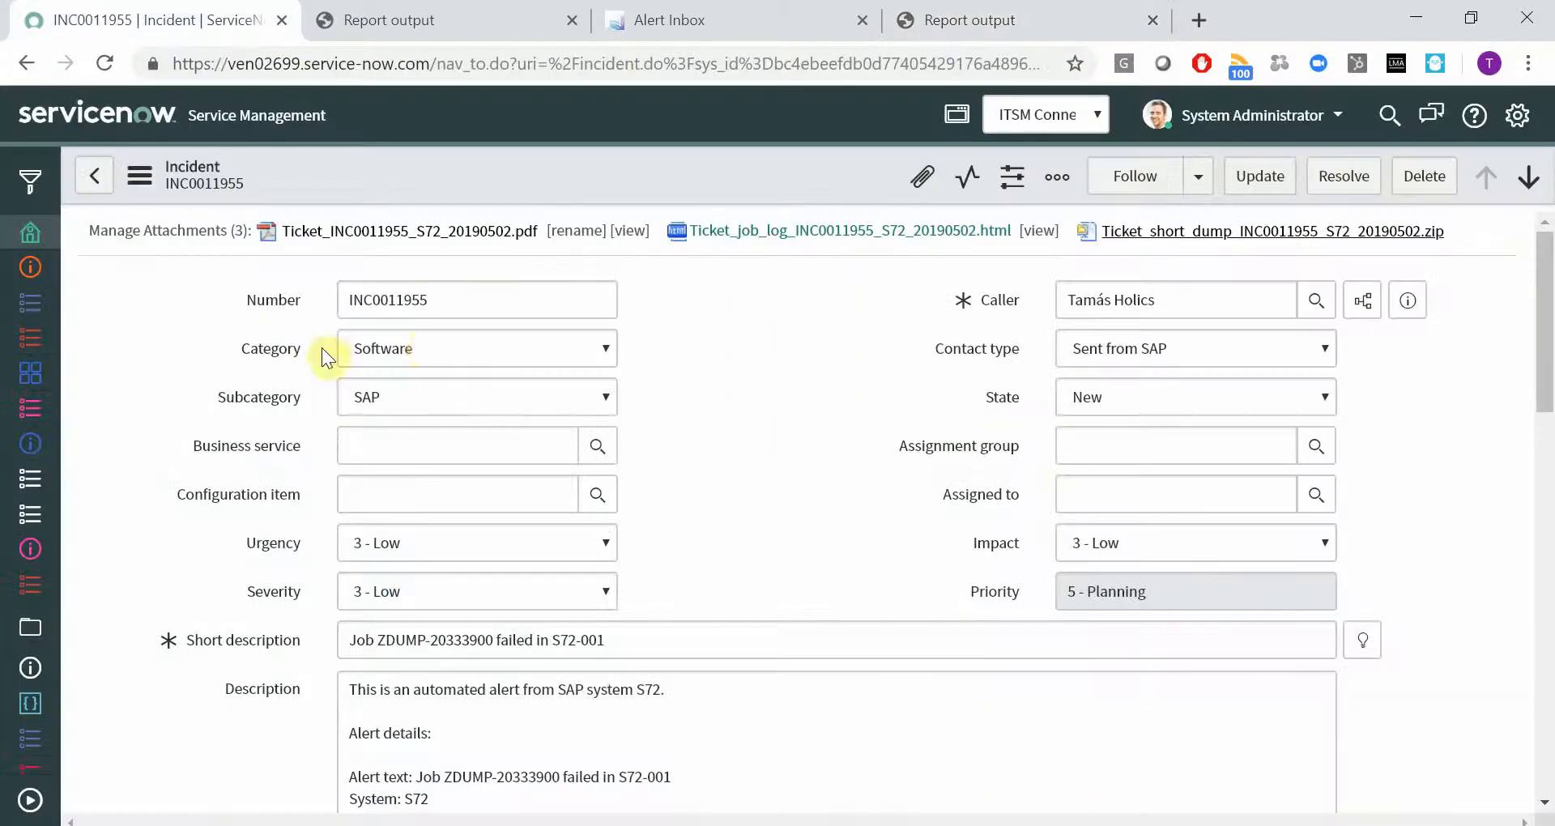